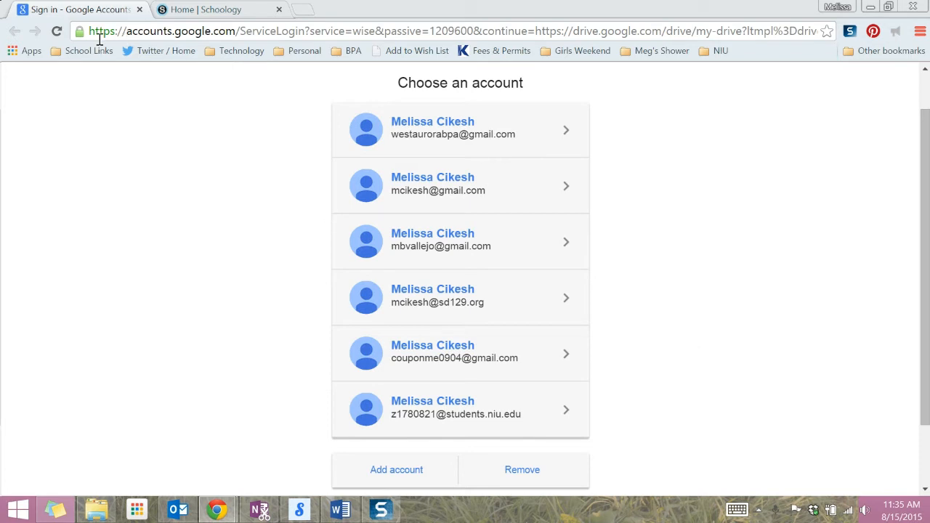
mouse_move(116, 46)
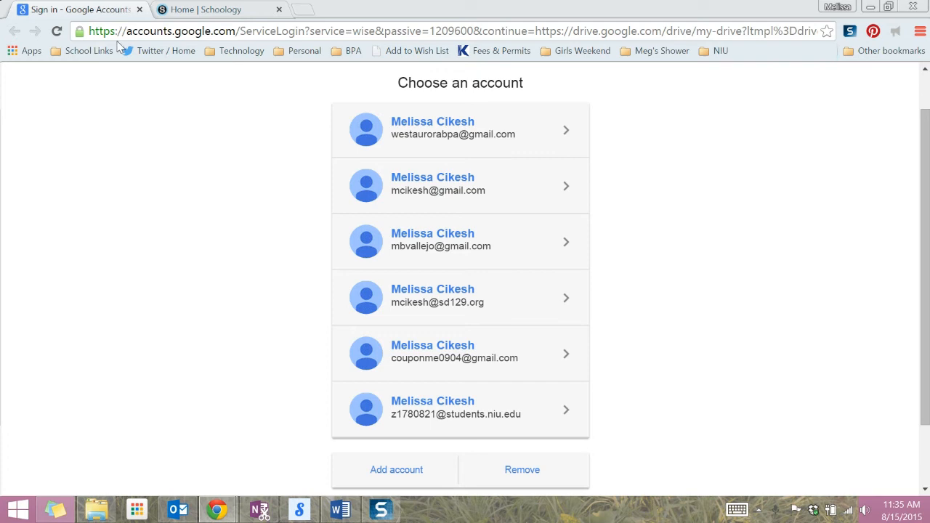
mouse_move(151, 38)
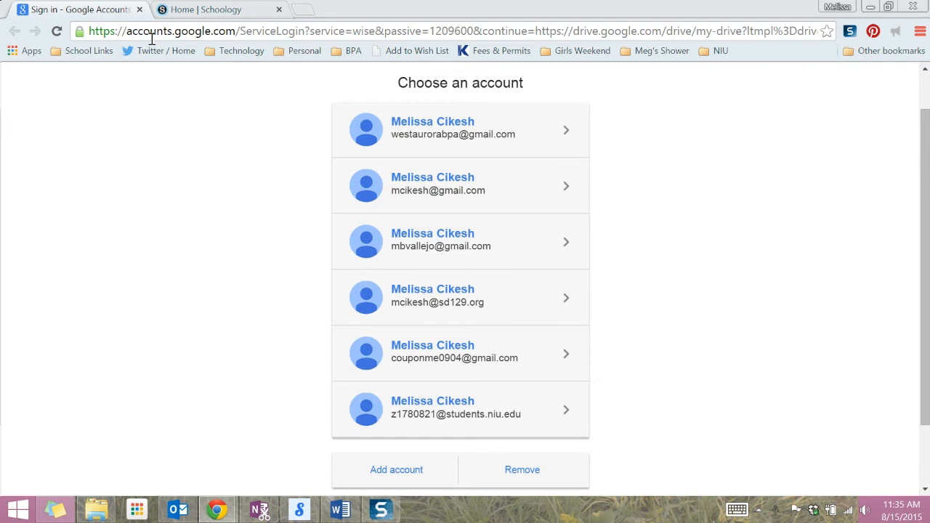
mouse_move(266, 303)
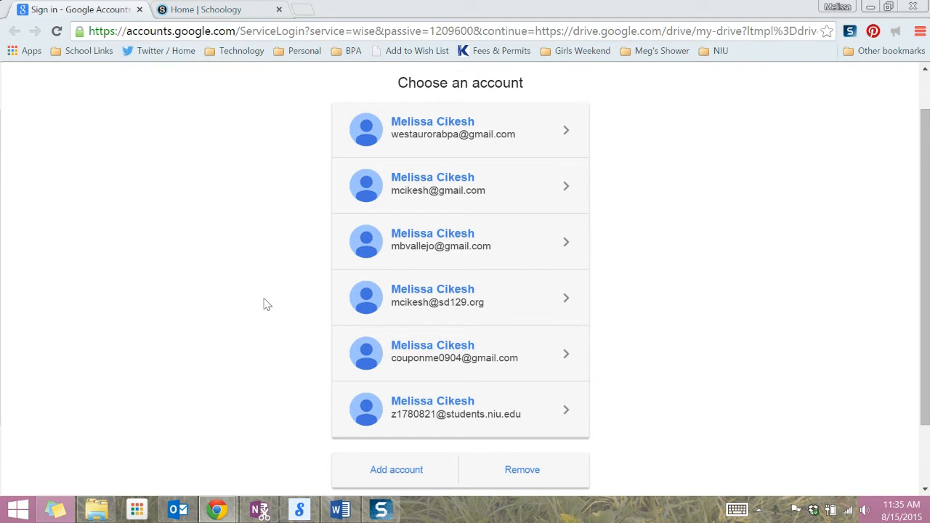
mouse_move(289, 368)
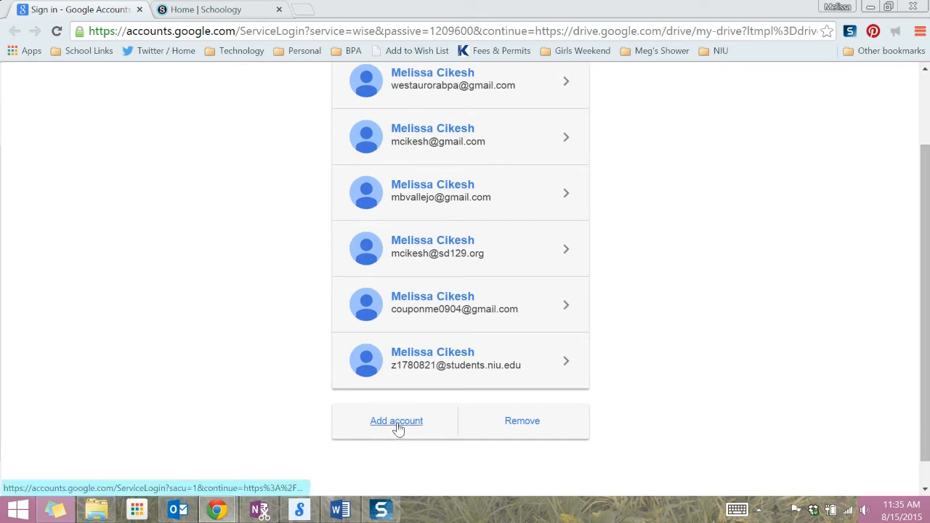
click(395, 421)
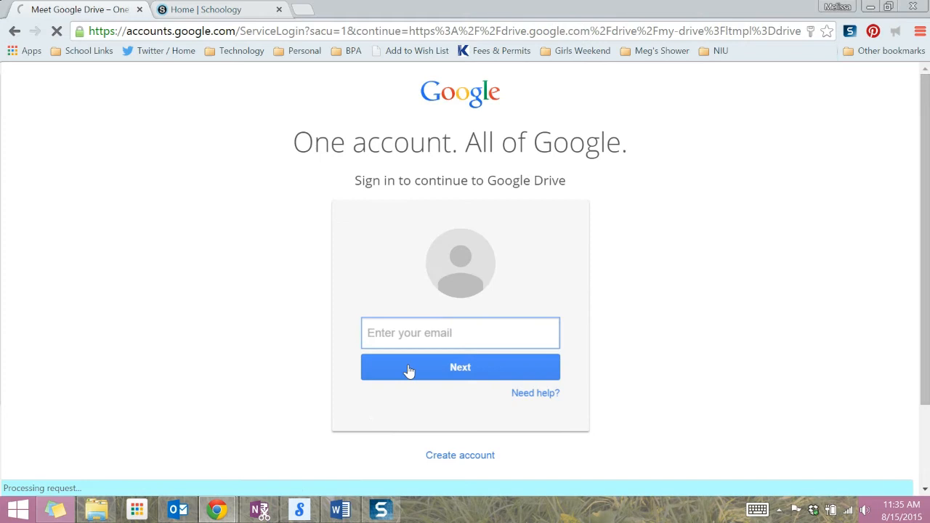
mouse_move(702, 352)
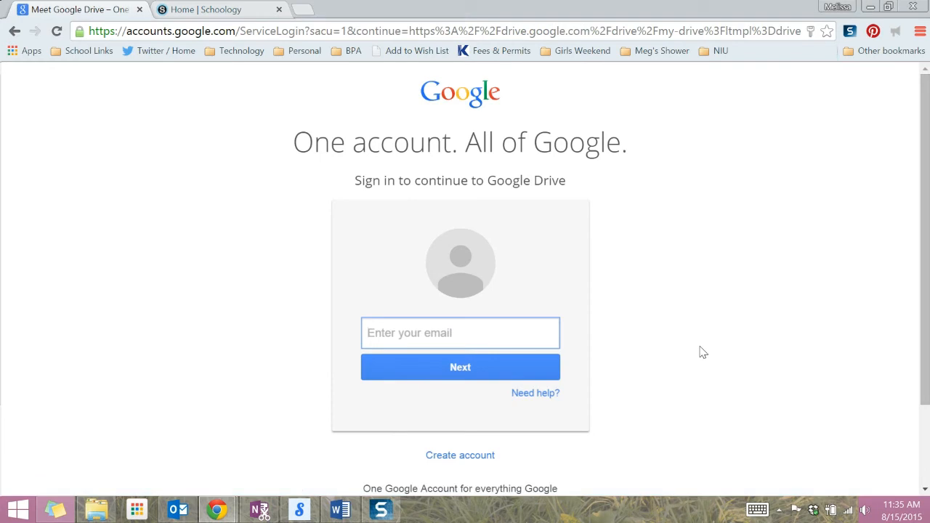
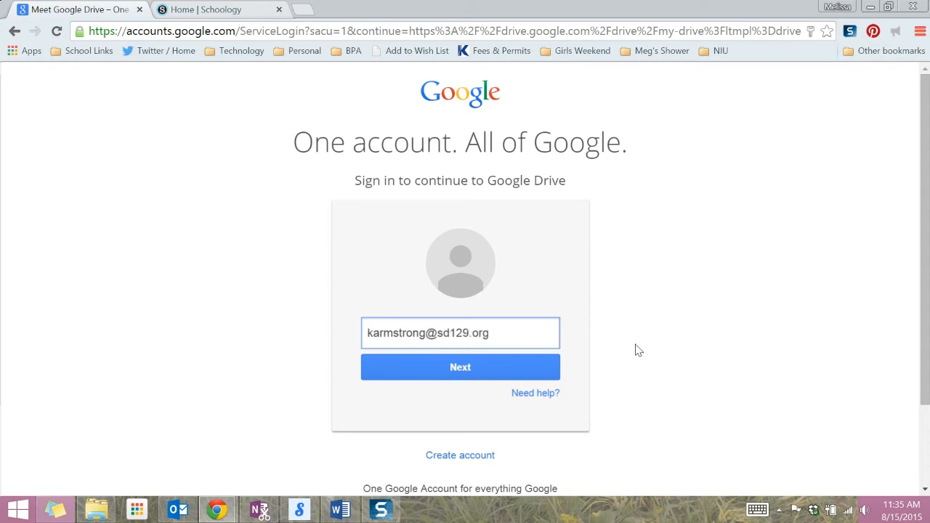
- Move to the password step, enter the password, and untick Stay signed in
click(460, 367)
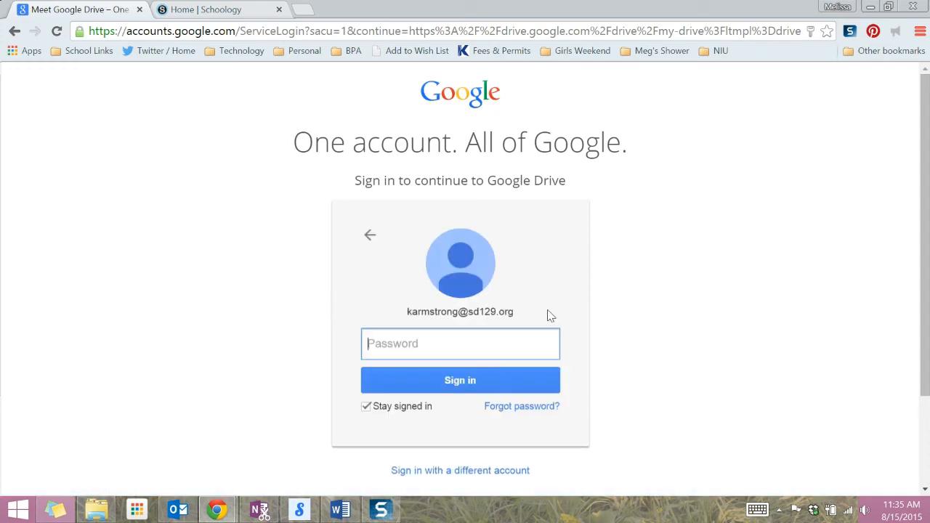
mouse_move(662, 300)
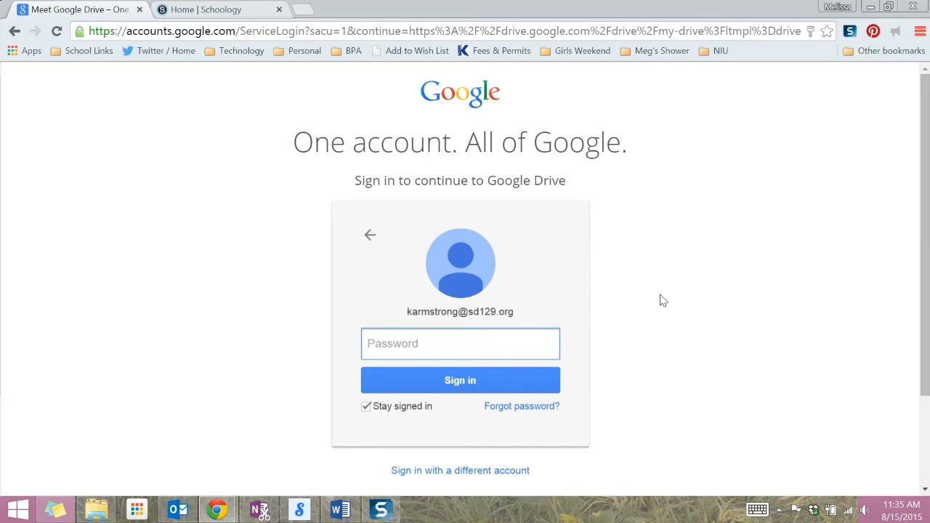
text(••)
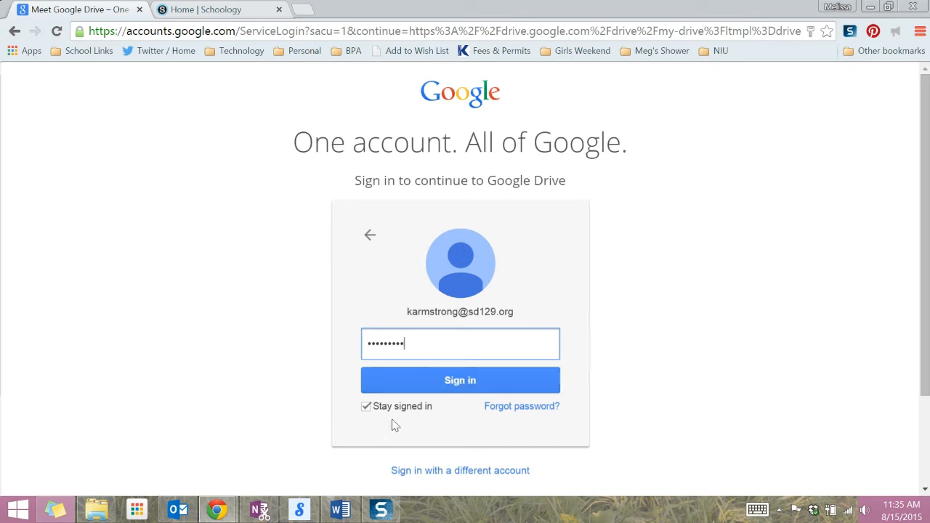
click(460, 380)
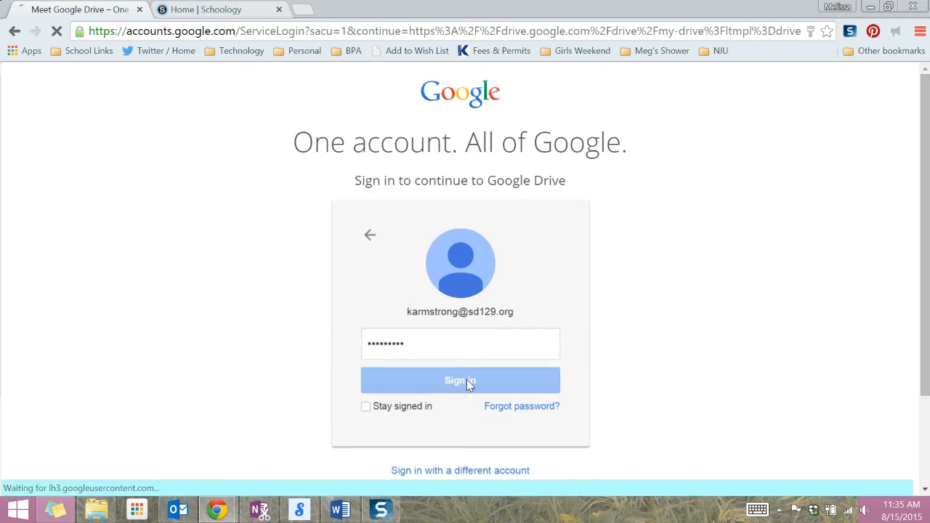
- Submit the sign-in, then set and confirm a required new password
click(460, 380)
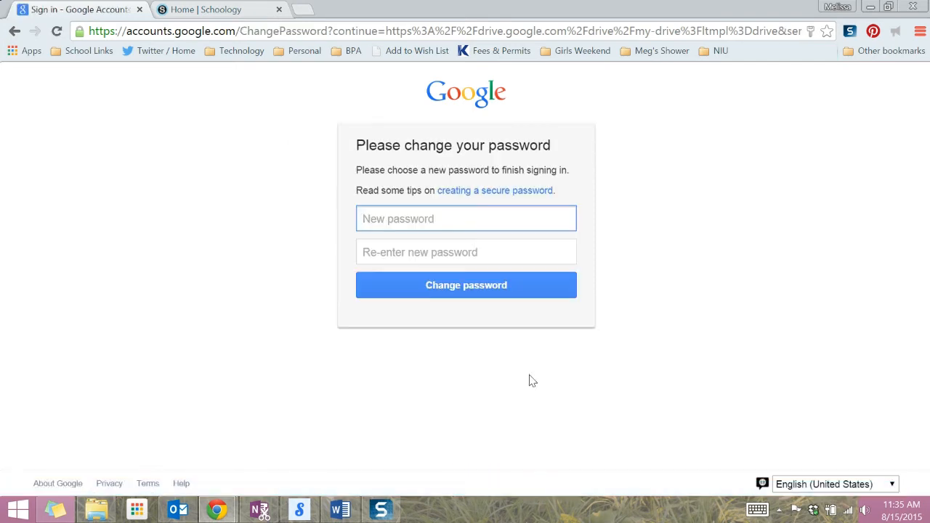
text(•••)
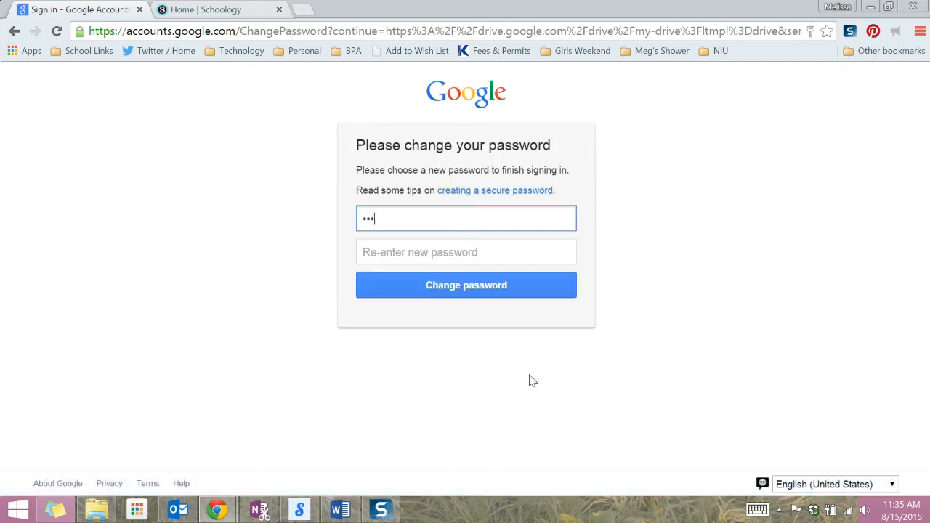
text(password)
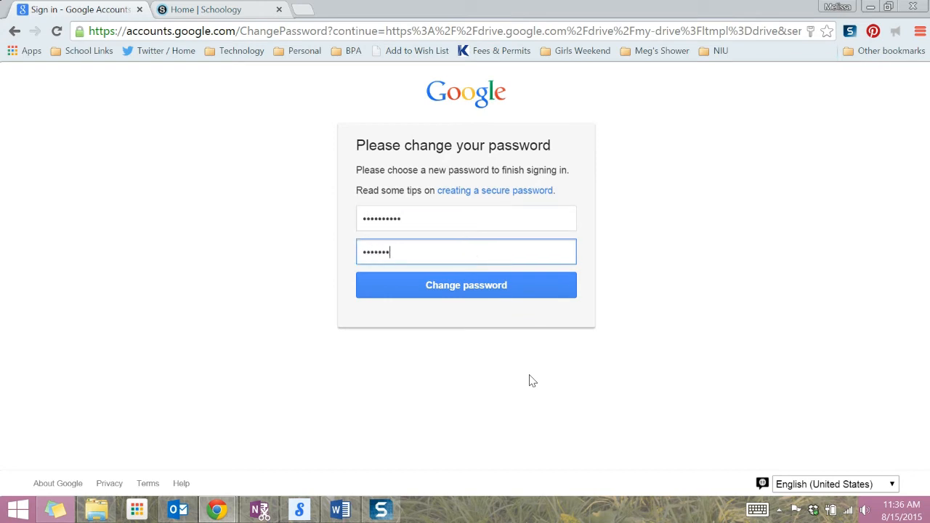
text(•••)
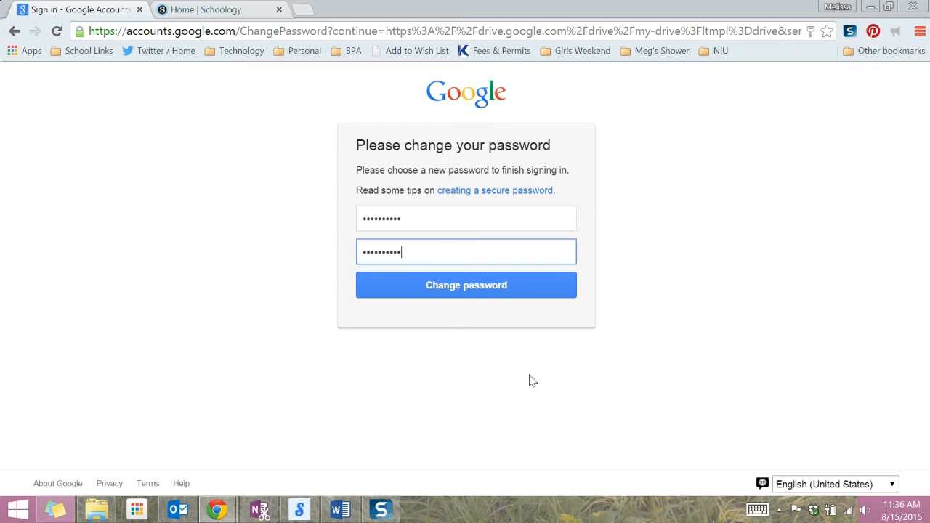
mouse_move(466, 285)
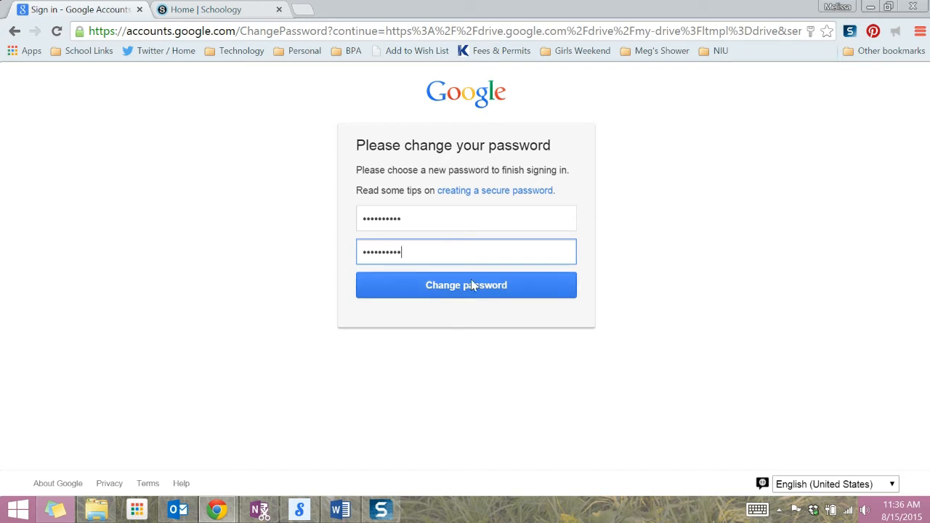
click(466, 285)
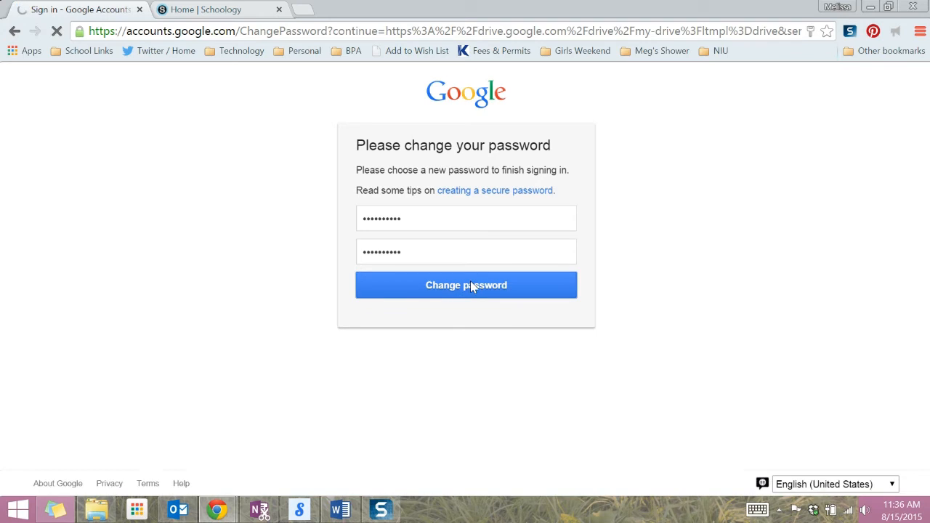
click(465, 285)
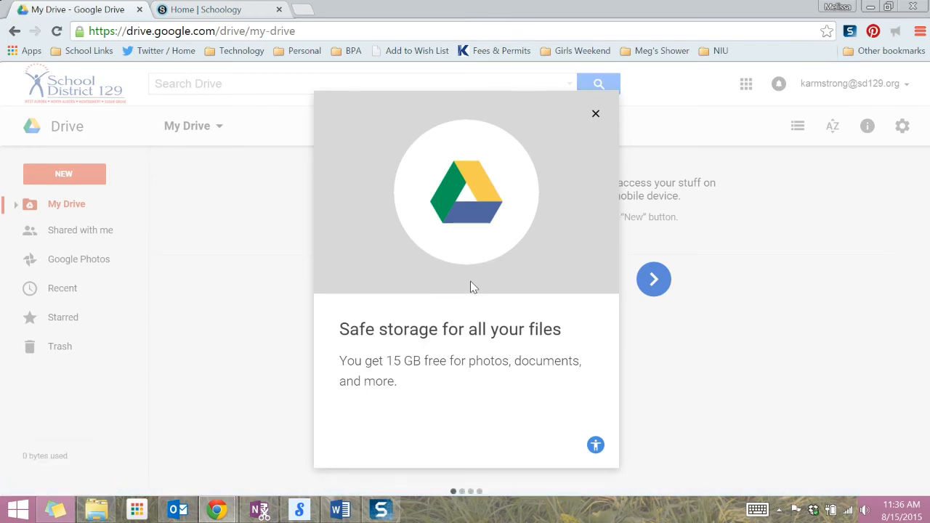
mouse_move(498, 365)
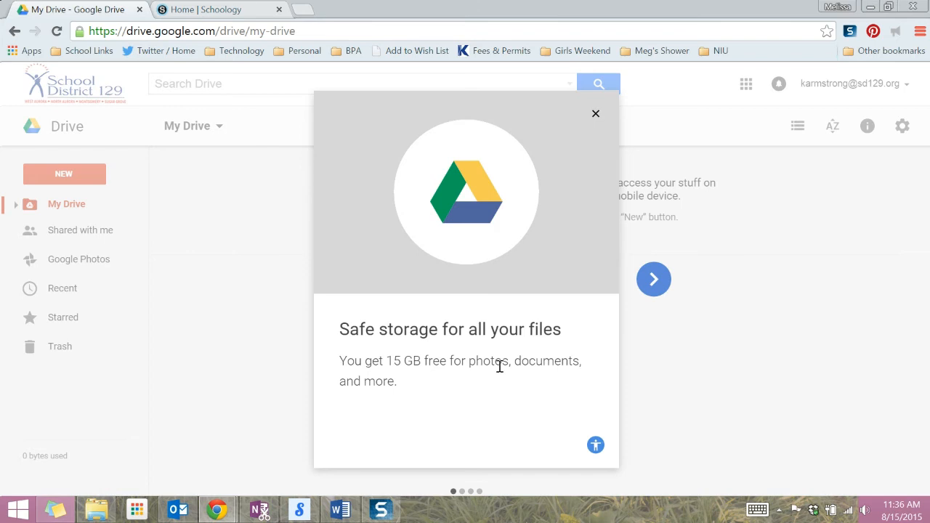
mouse_move(642, 356)
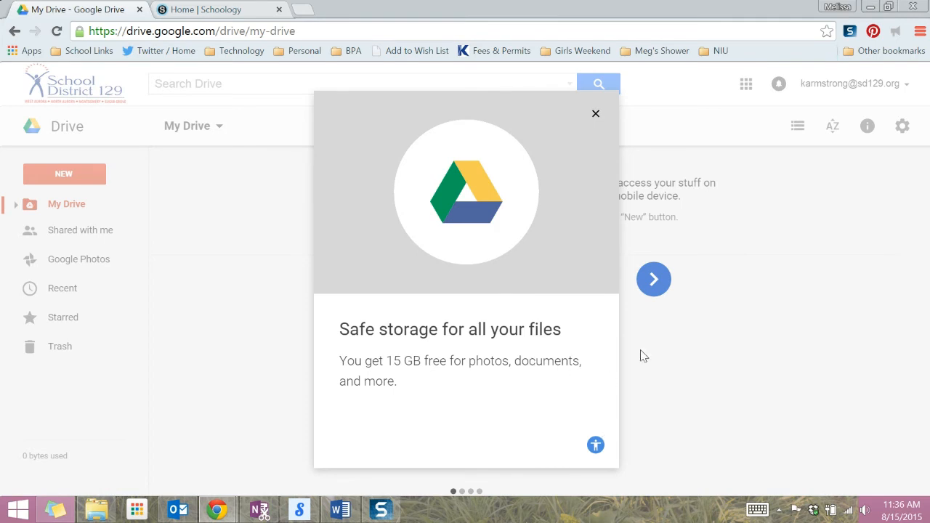
mouse_move(551, 421)
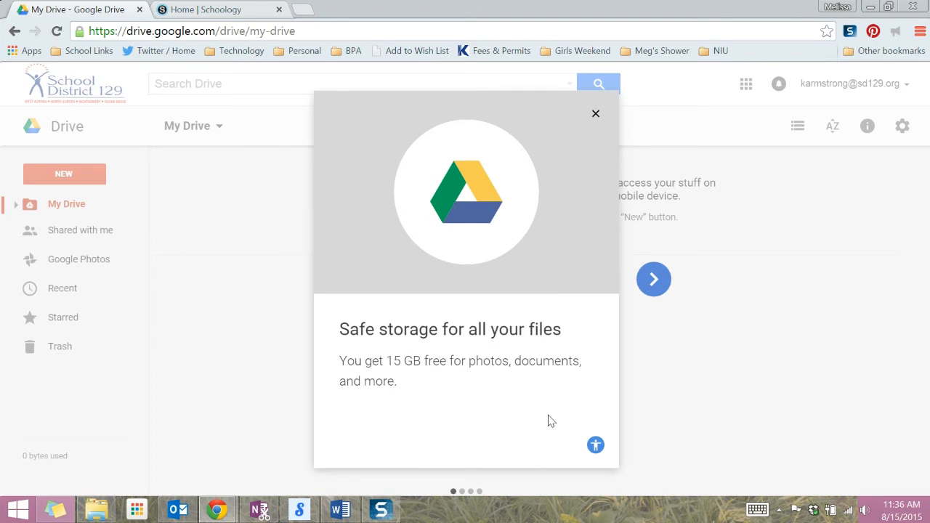
- Step through the Drive welcome cards and choose Take me to Drive
click(653, 279)
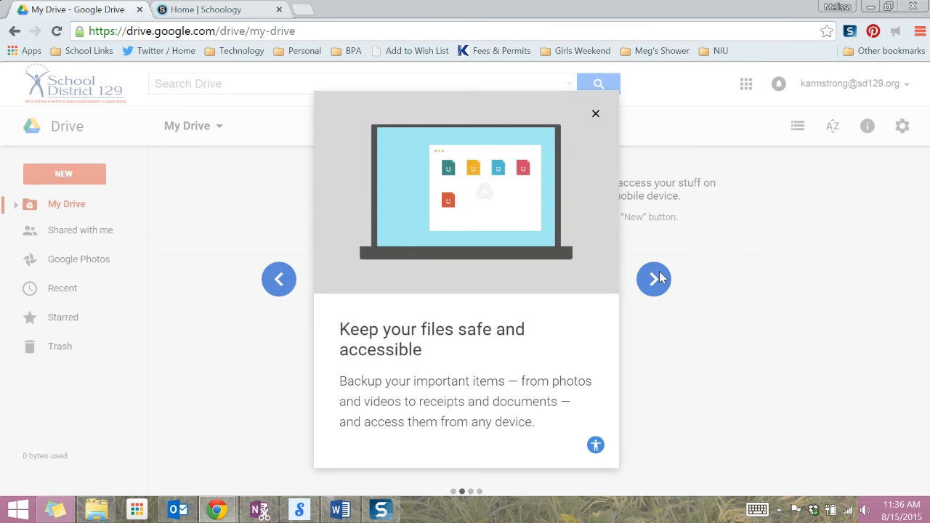
click(653, 279)
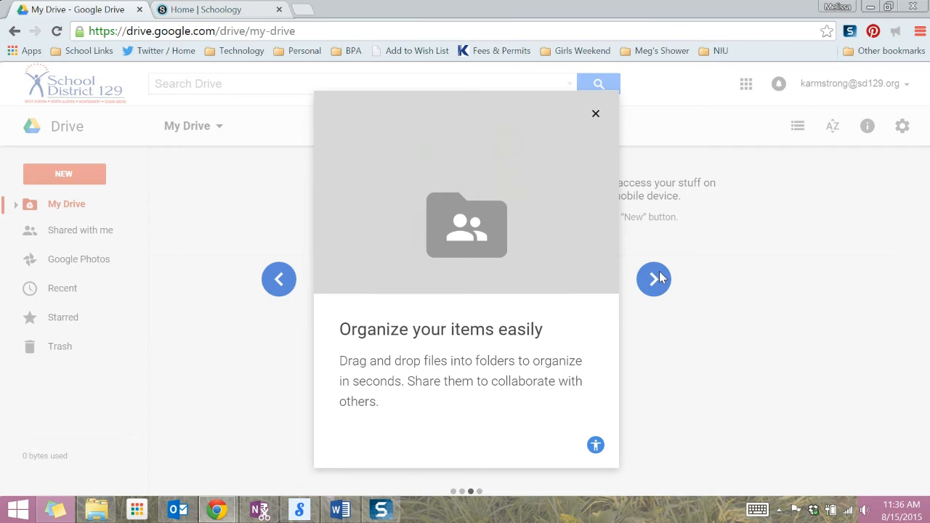
click(653, 279)
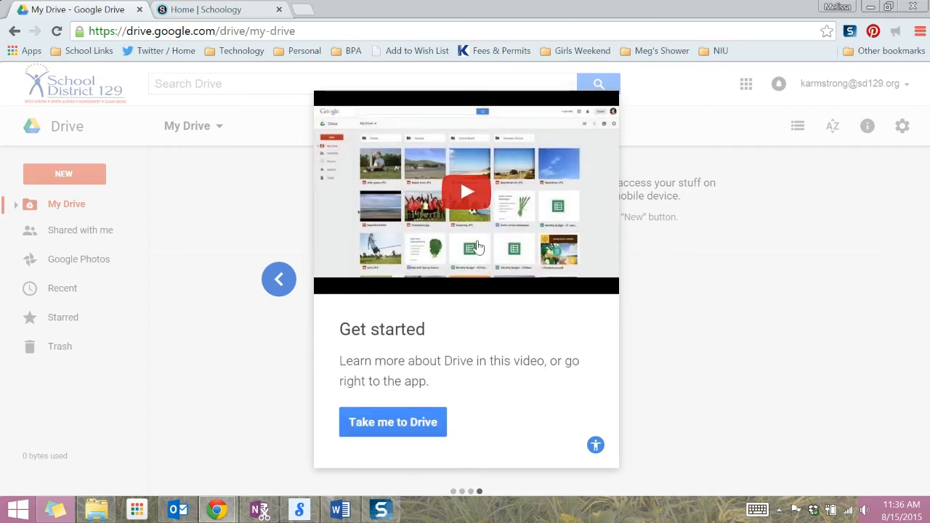
click(392, 422)
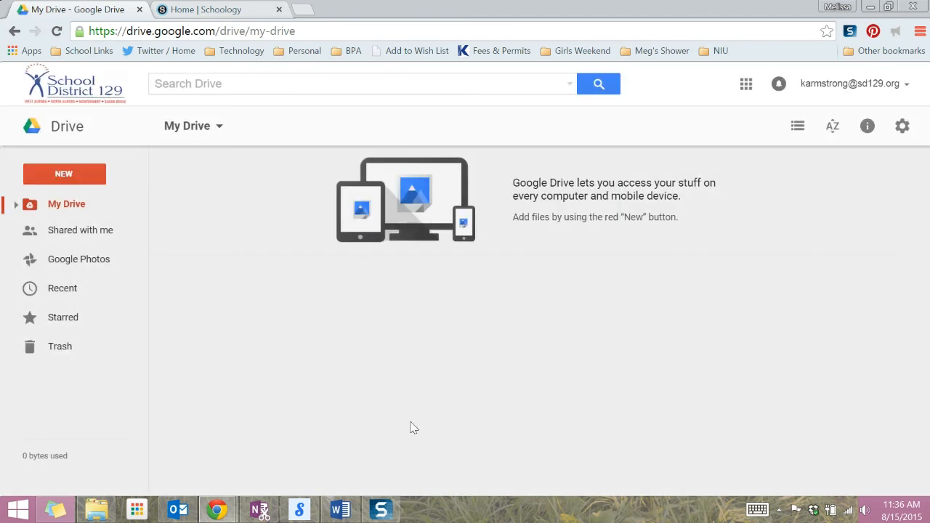
mouse_move(235, 384)
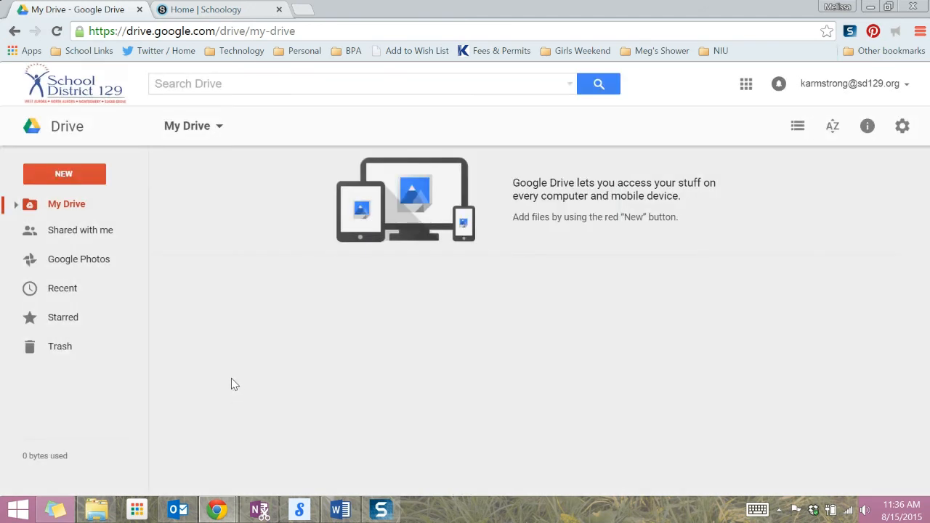
mouse_move(285, 338)
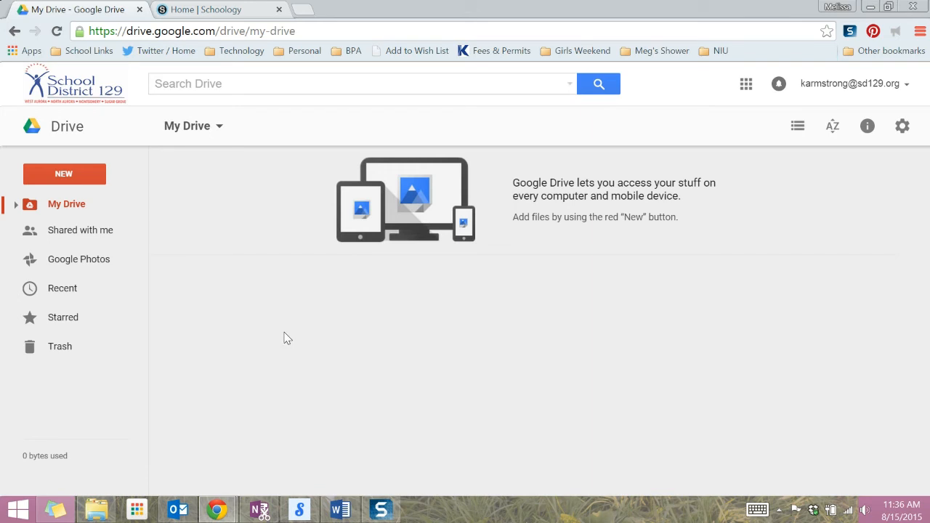
- Open the red NEW menu on the empty My Drive page
click(64, 173)
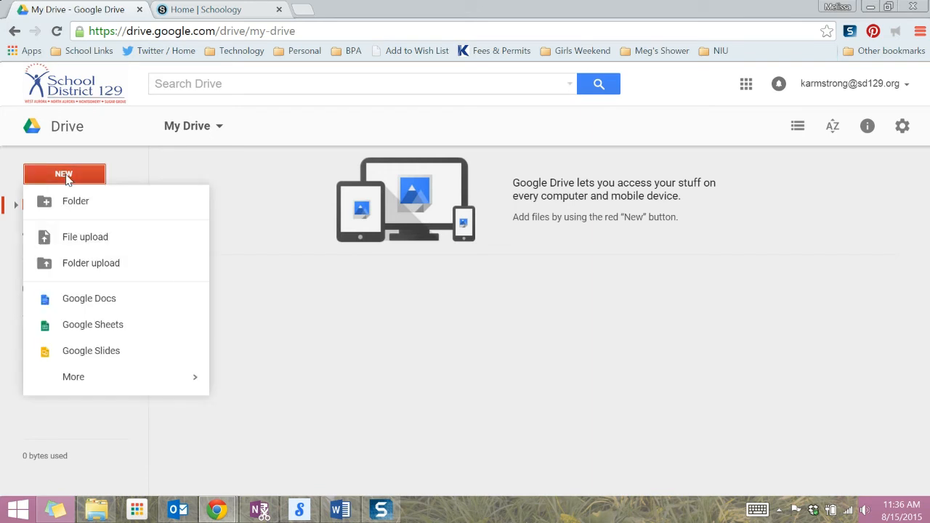
mouse_move(98, 311)
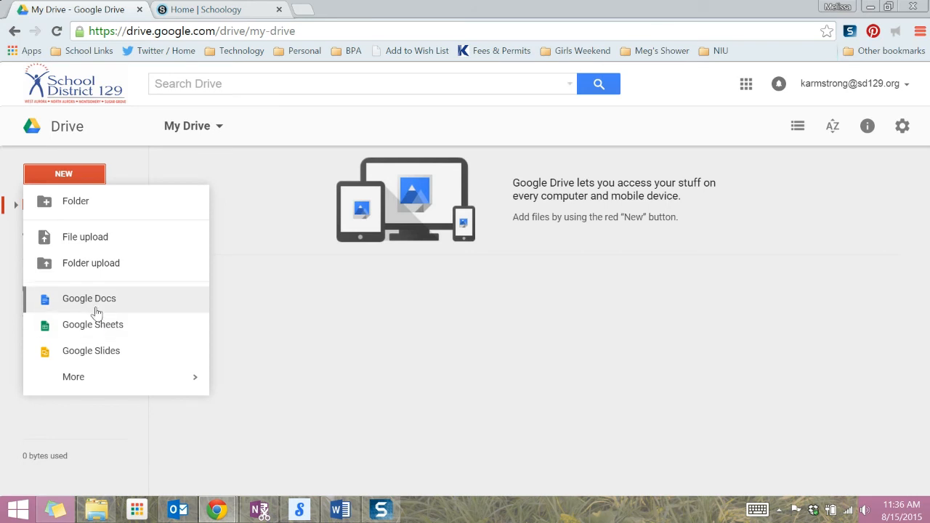
mouse_move(101, 325)
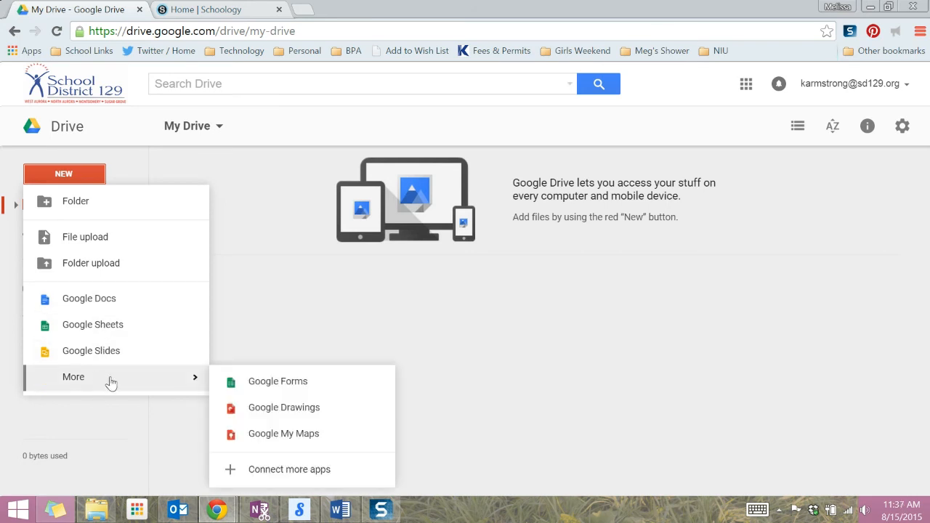
mouse_move(261, 469)
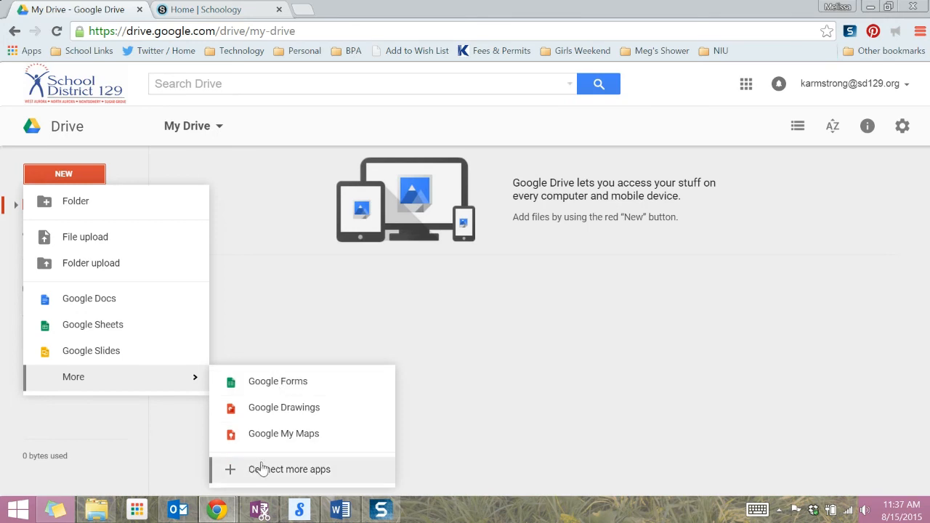
mouse_move(596, 331)
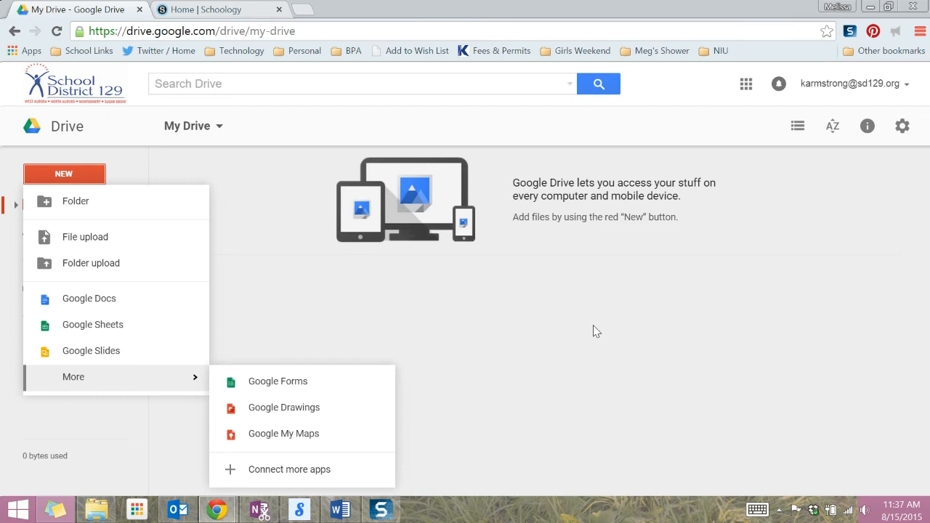
- Close the NEW menu after viewing More item types and Connect more apps
click(596, 331)
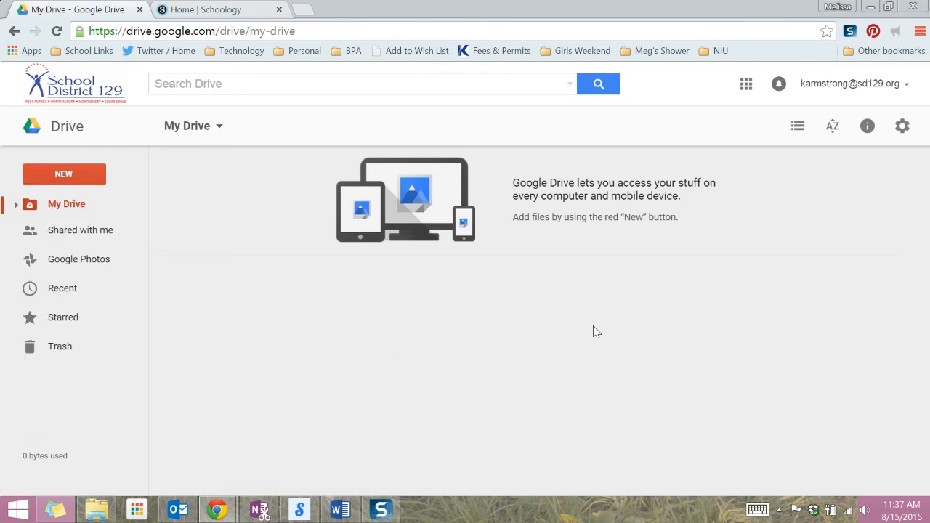
mouse_move(186, 9)
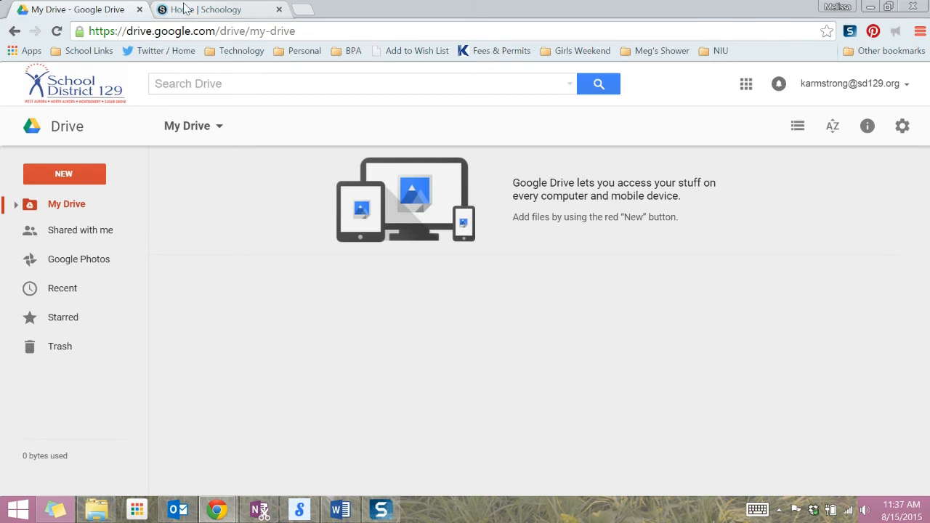
- Switch to the Home | Schoology tab showing Recent Activity
click(217, 9)
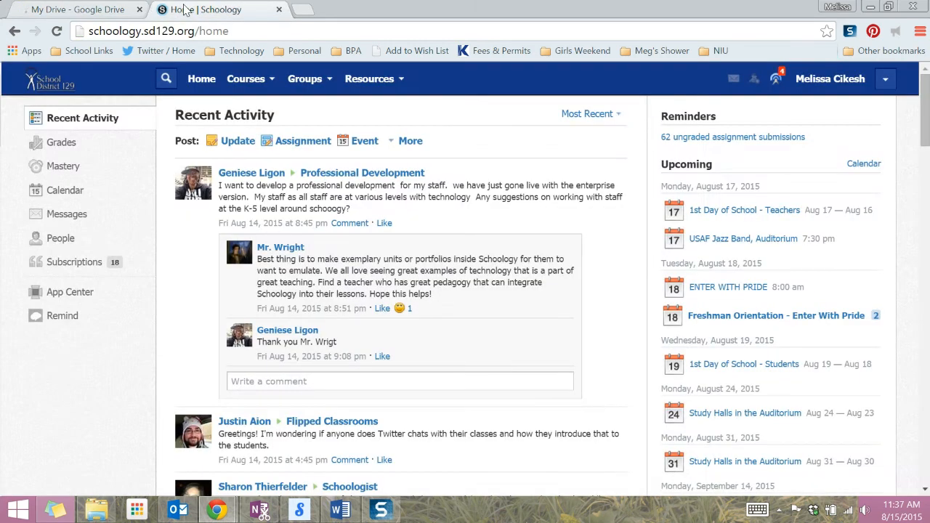
mouse_move(69, 291)
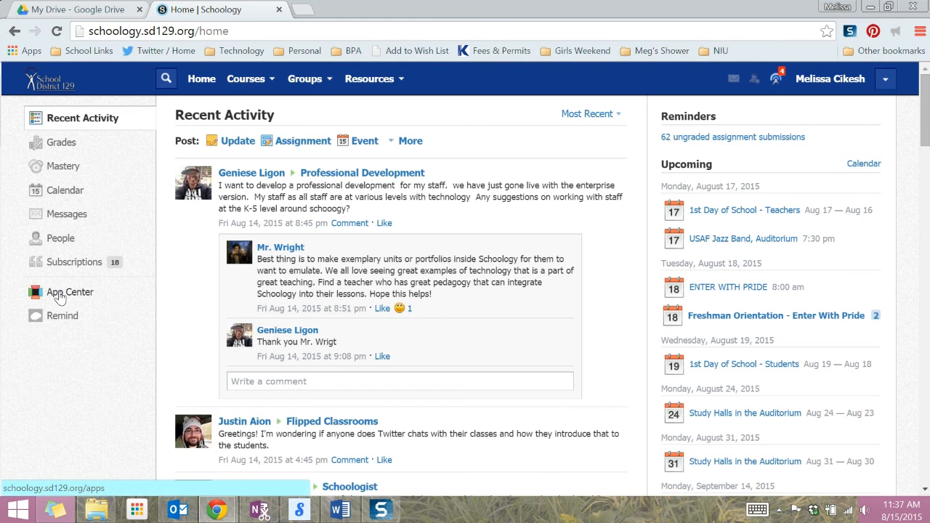
mouse_move(62, 314)
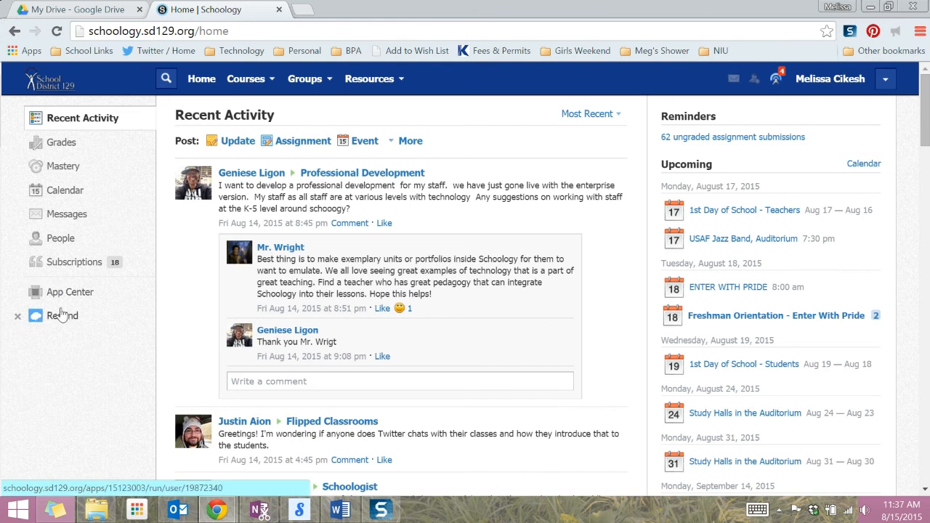
- Browse App Center down to the Google Drive app and open its profile page
click(72, 292)
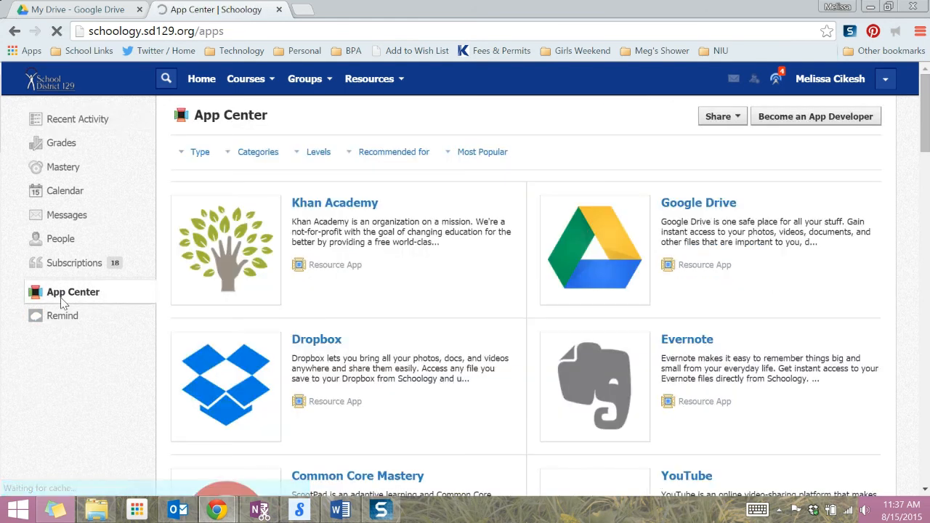
scroll(down, 3)
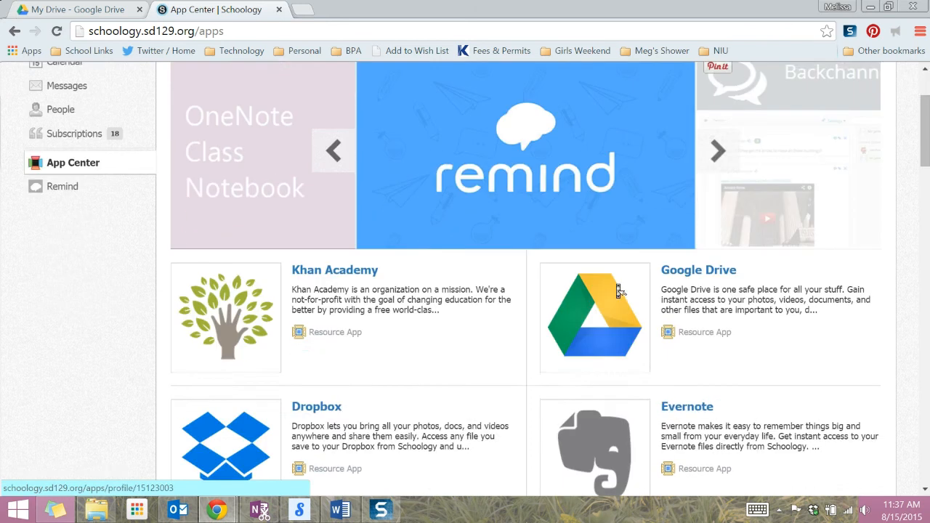
scroll(down, 3)
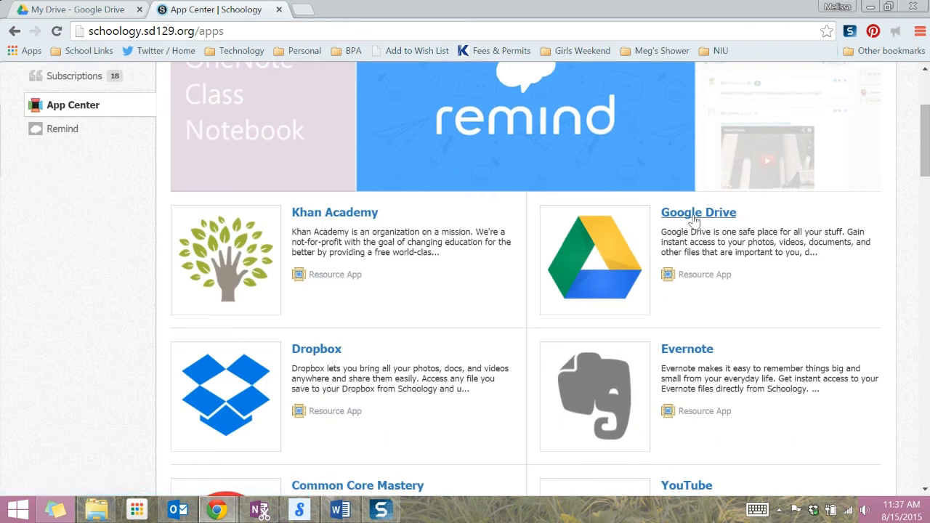
click(698, 212)
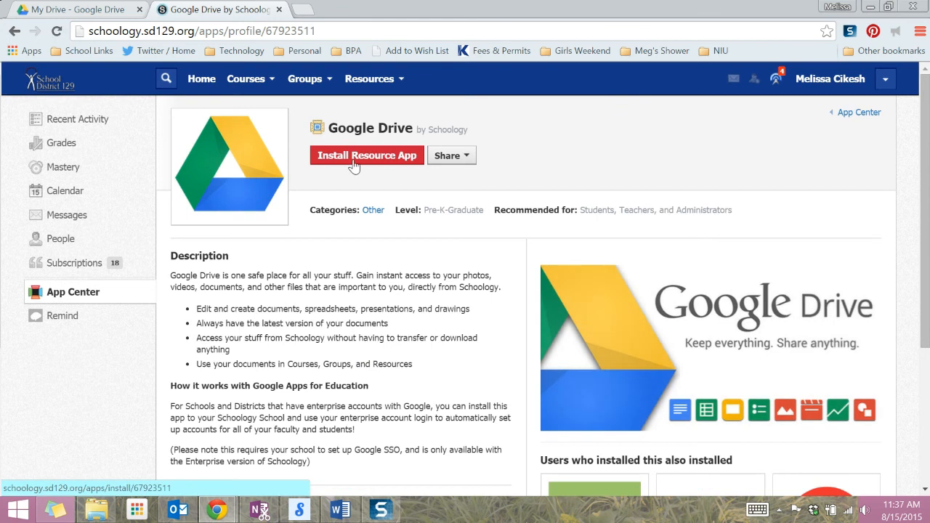
- Install the Google Drive resource app with Add to My Resources checked
click(366, 155)
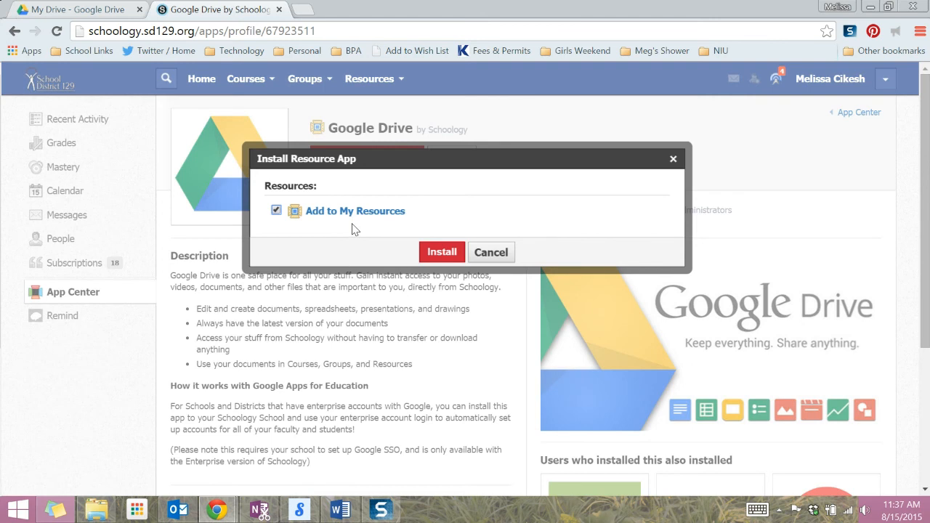
click(441, 251)
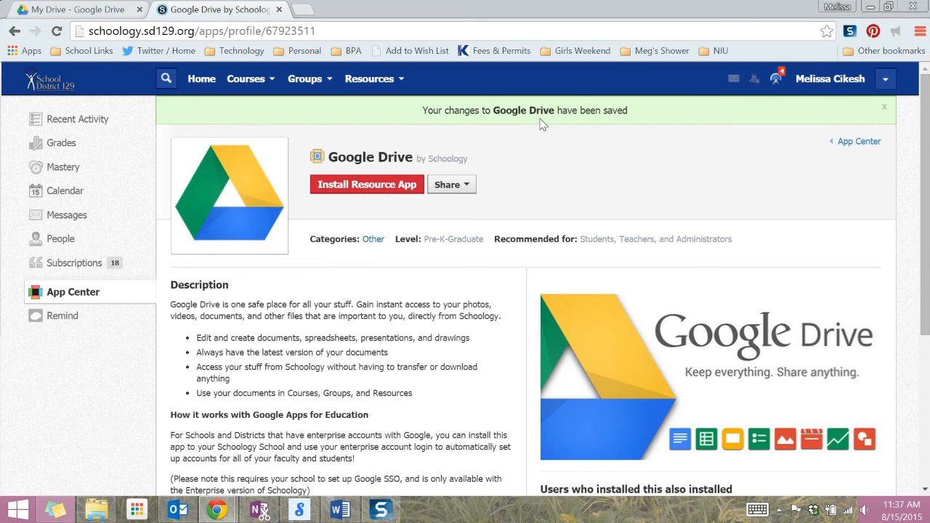
mouse_move(377, 78)
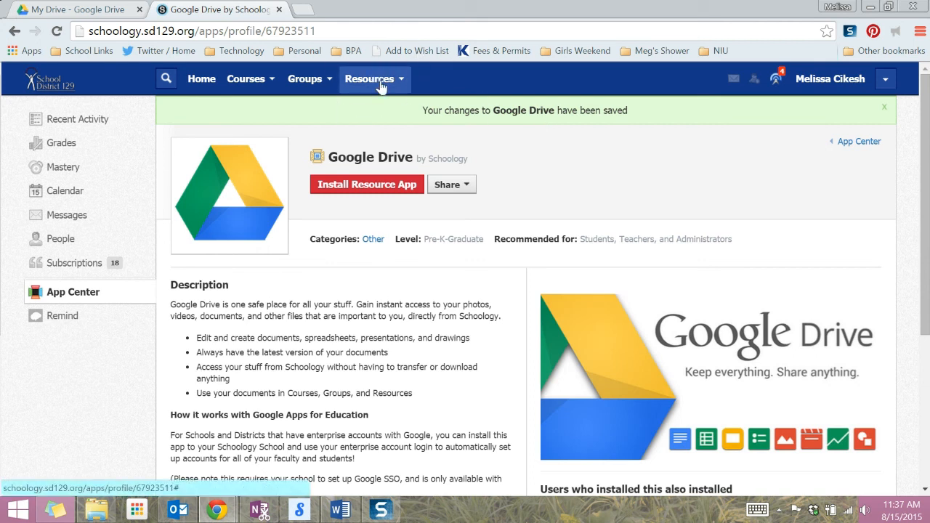
- Open Google Drive under Resources > Apps and view the Office Professional PD folder
click(370, 78)
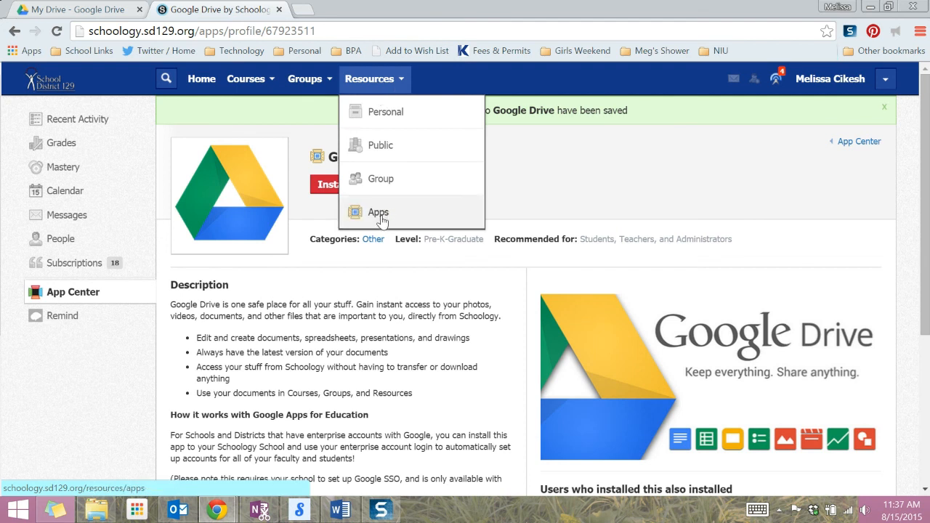
click(379, 212)
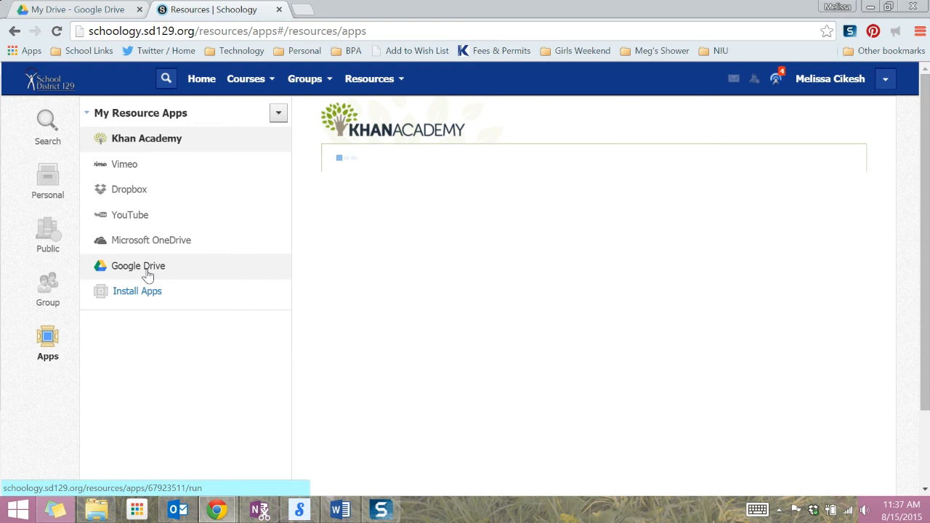
click(137, 265)
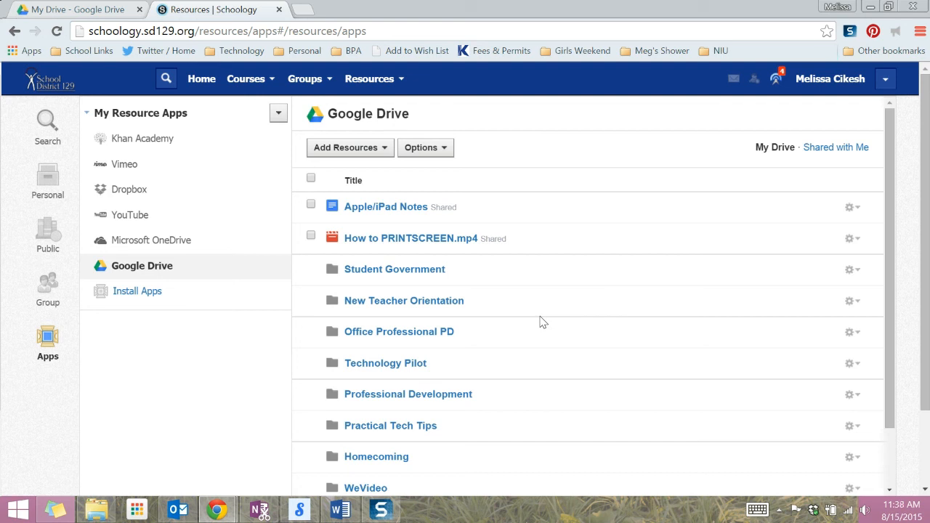
mouse_move(385, 207)
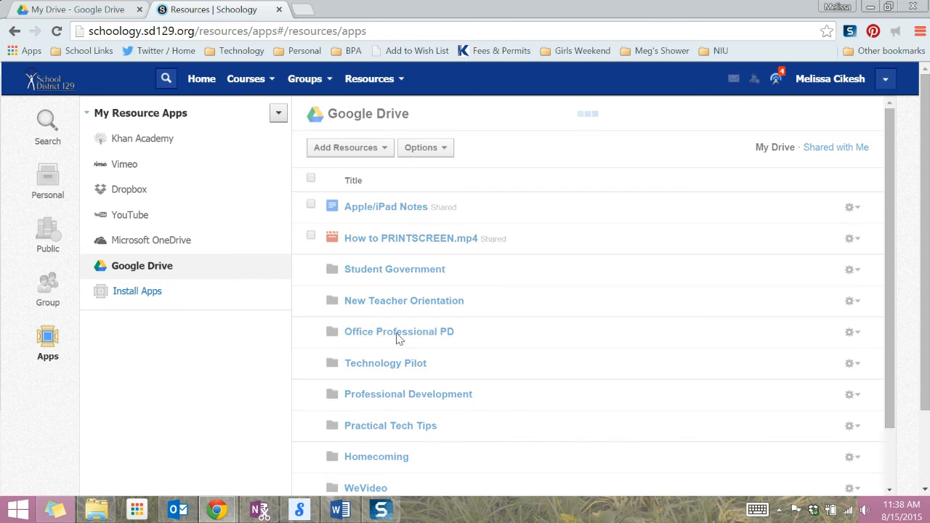
click(399, 331)
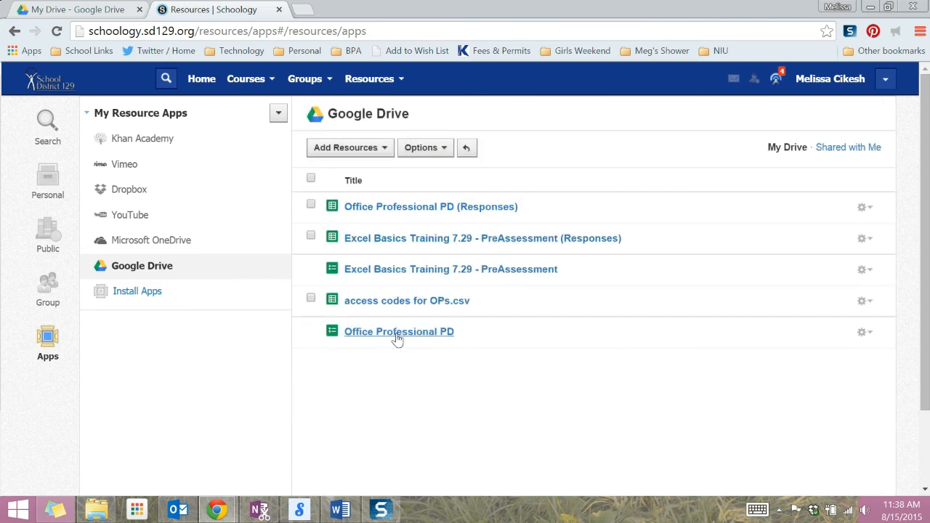
mouse_move(405, 351)
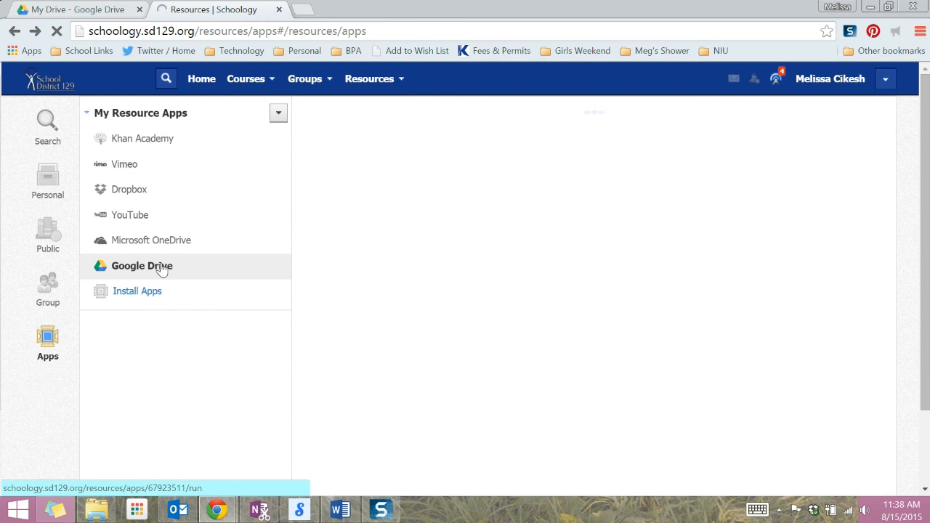
- Reopen the Google Drive app under Resources > Apps and show its Options menu
click(141, 266)
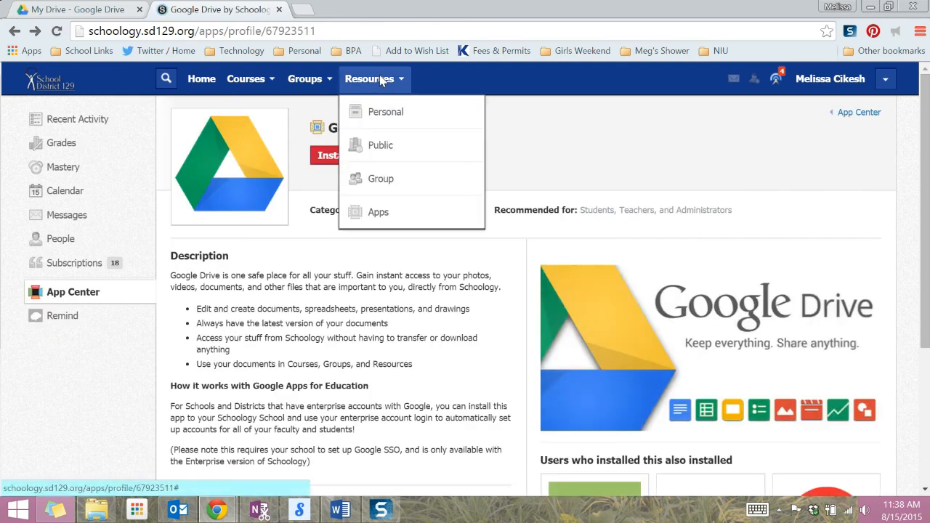
click(378, 211)
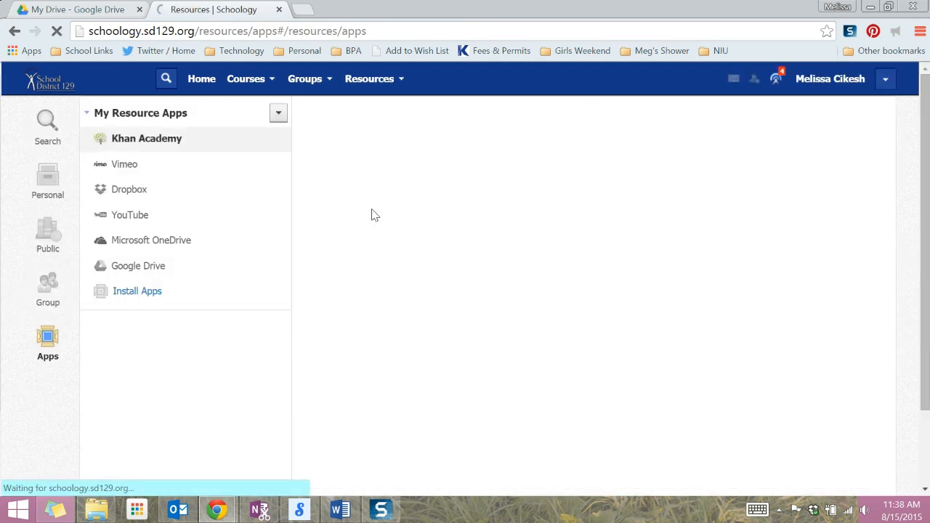
click(137, 265)
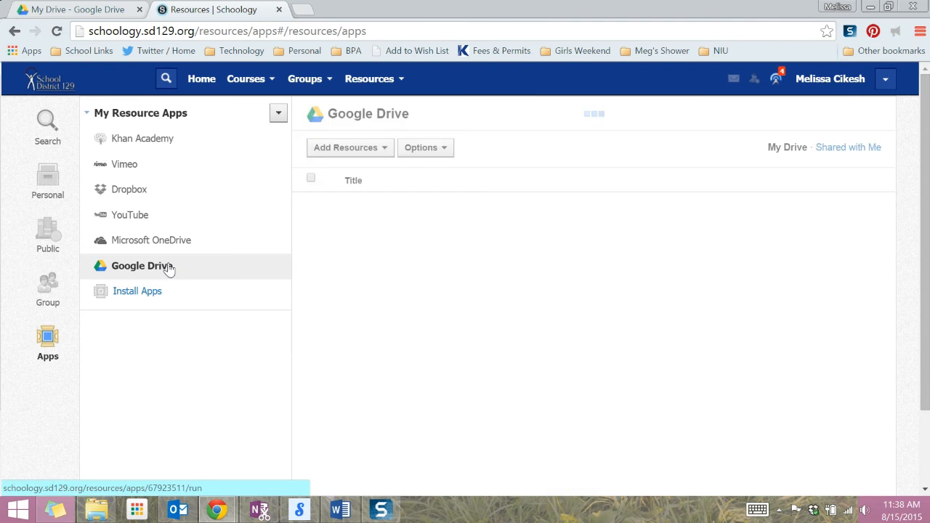
click(141, 265)
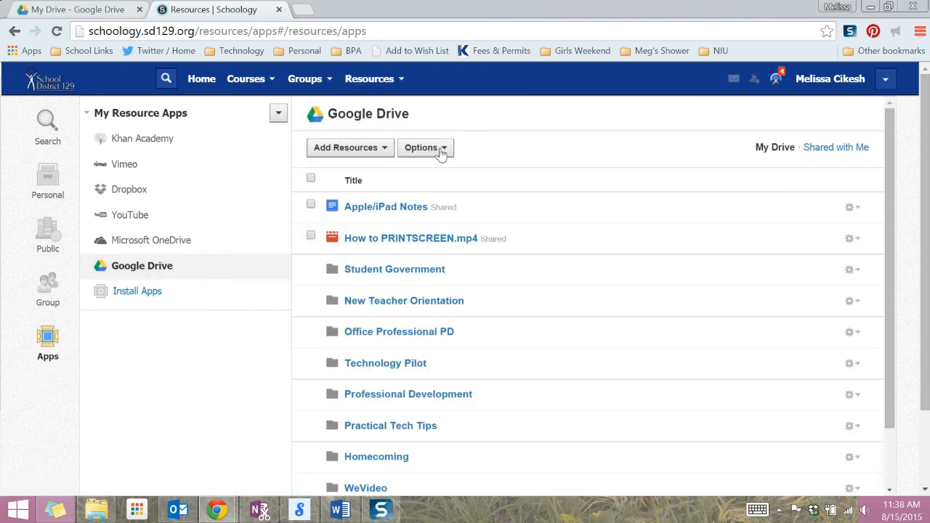
click(424, 148)
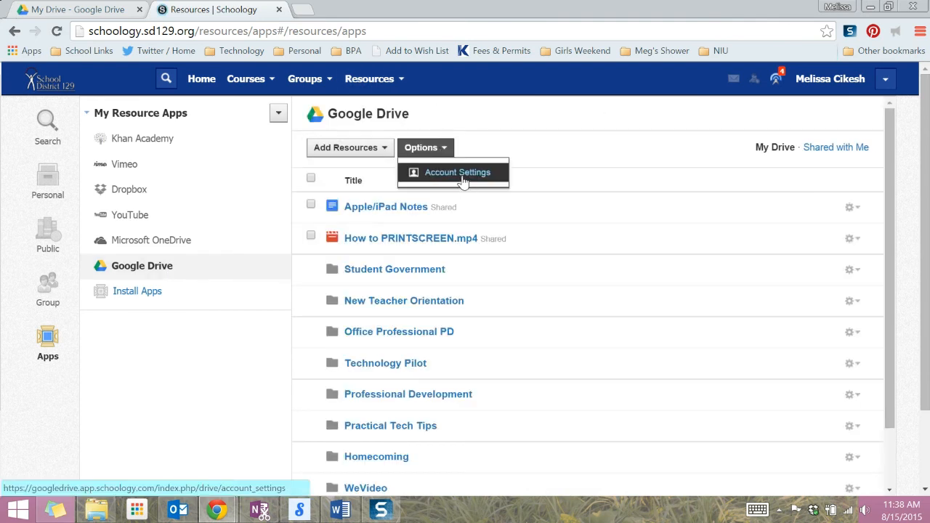
- In Google Drive Account Settings, select Other Account and connect
click(457, 173)
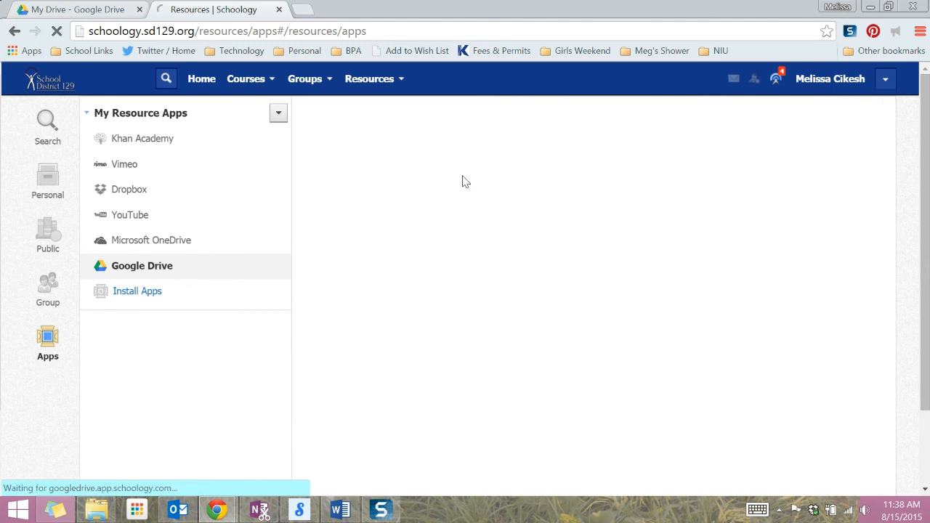
click(142, 265)
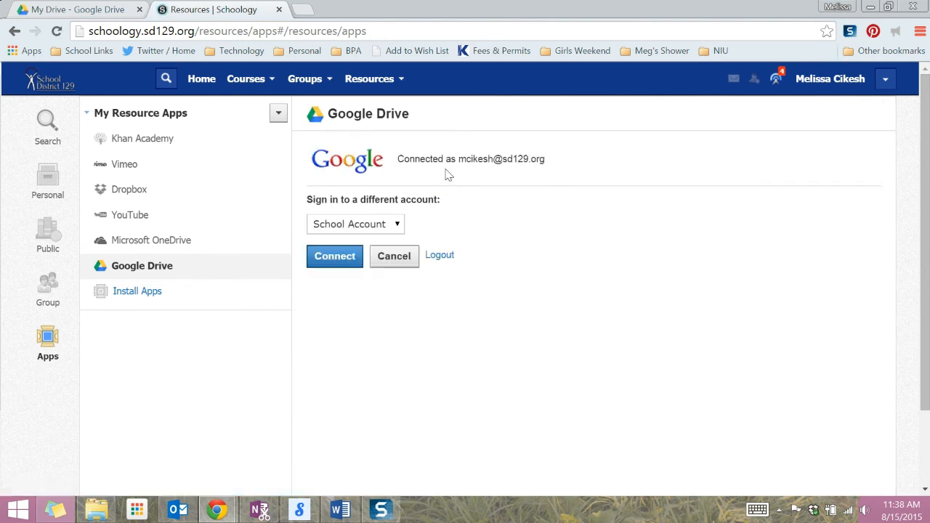
mouse_move(510, 175)
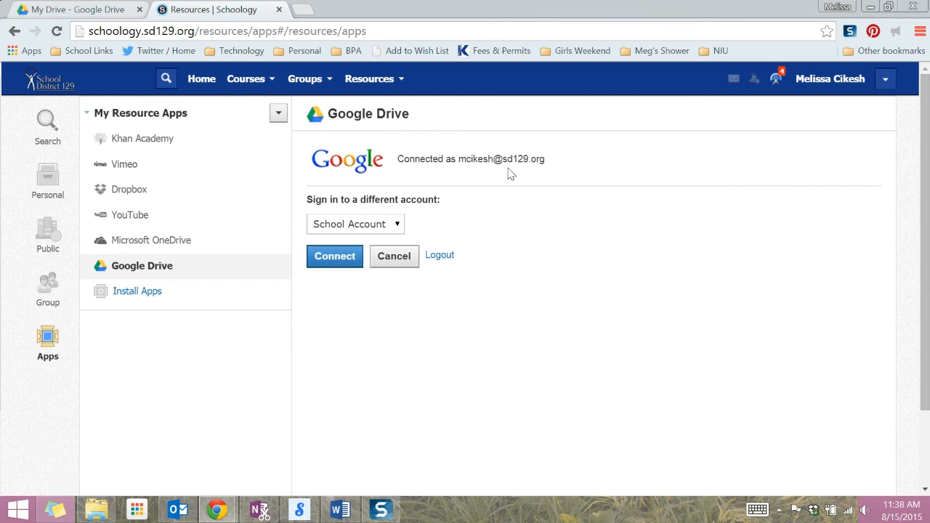
click(355, 224)
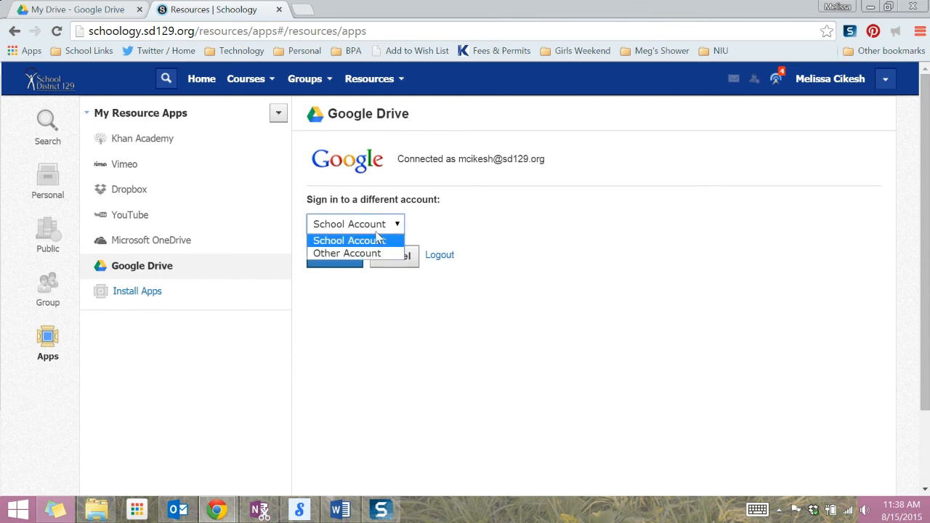
click(347, 253)
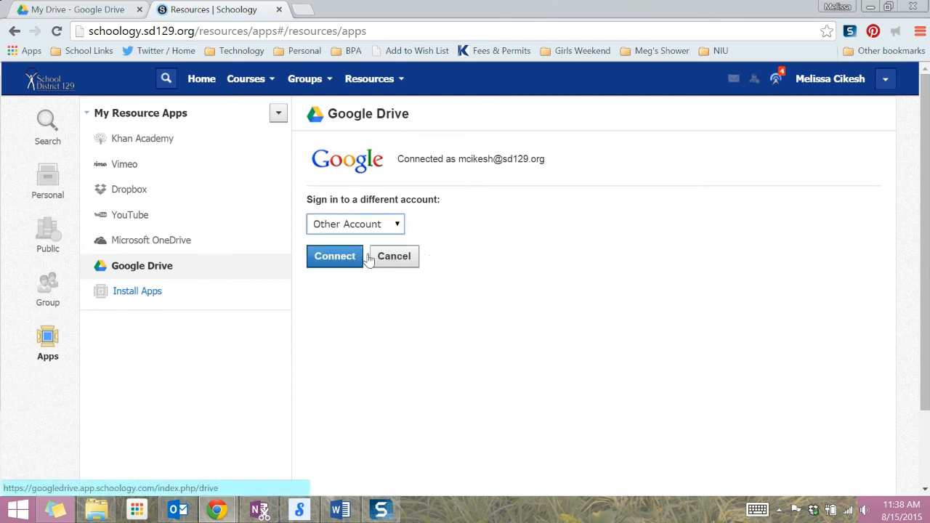
click(335, 255)
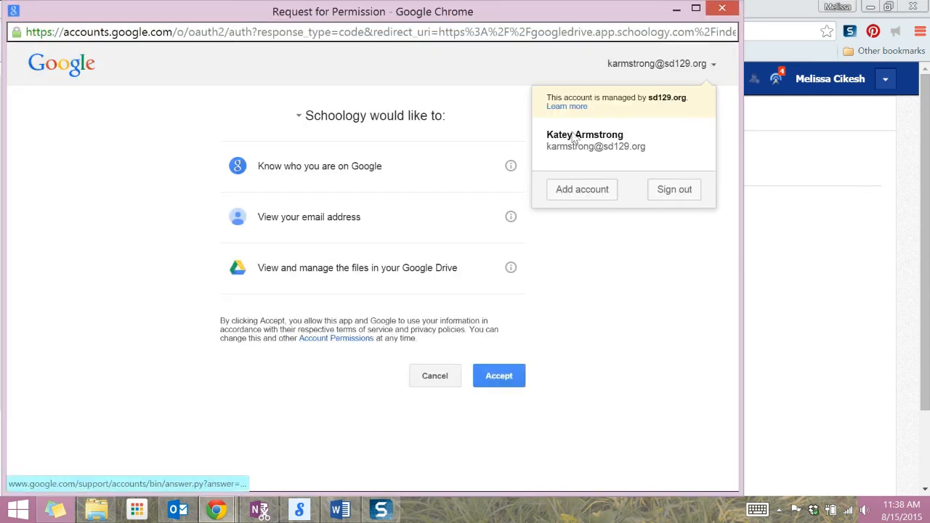
mouse_move(592, 151)
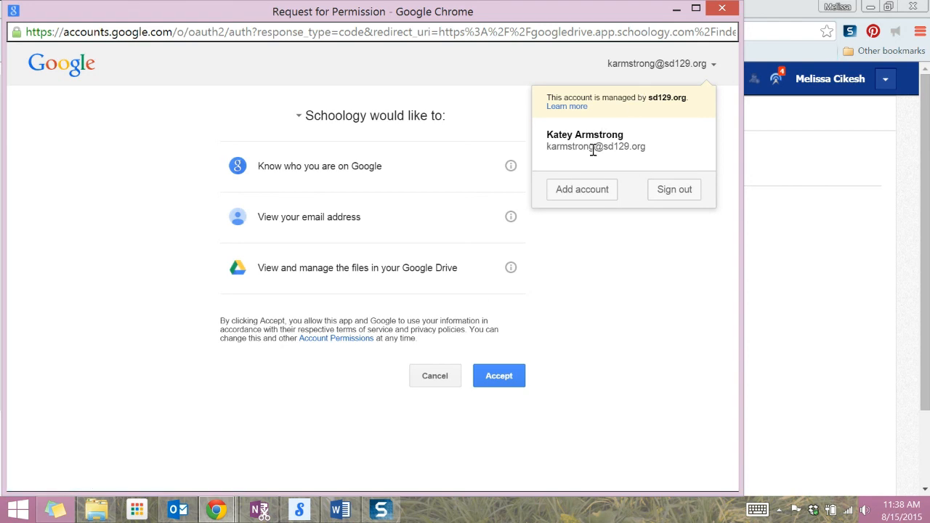
mouse_move(501, 268)
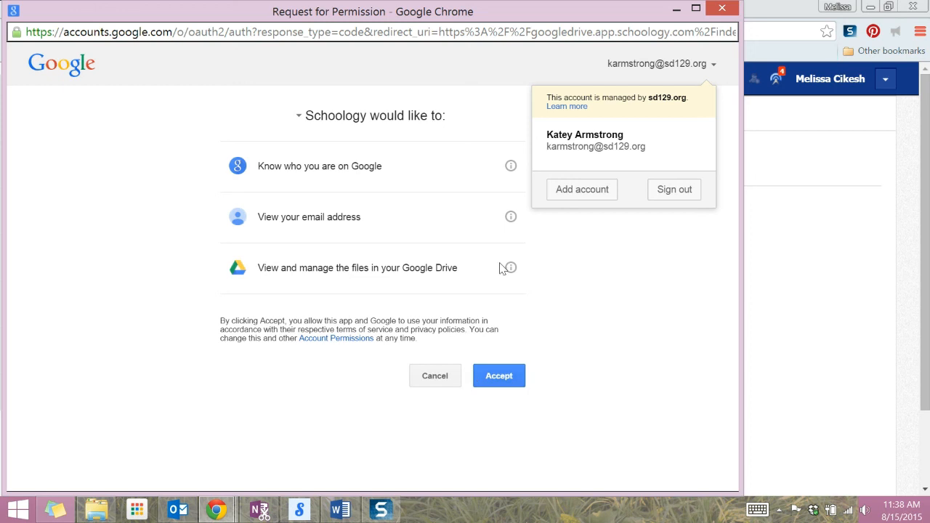
mouse_move(656, 288)
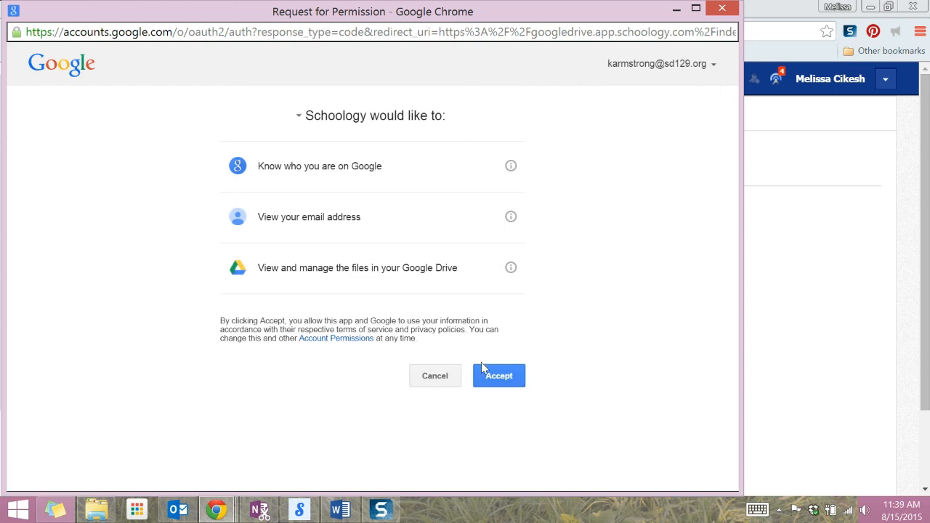
- Accept the Google permission request for Schoology's Drive access
click(498, 375)
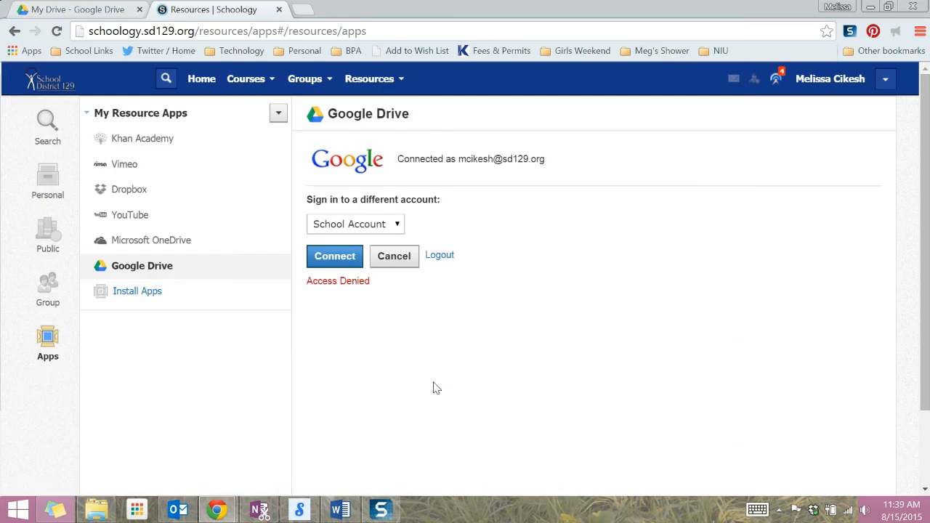
mouse_move(229, 404)
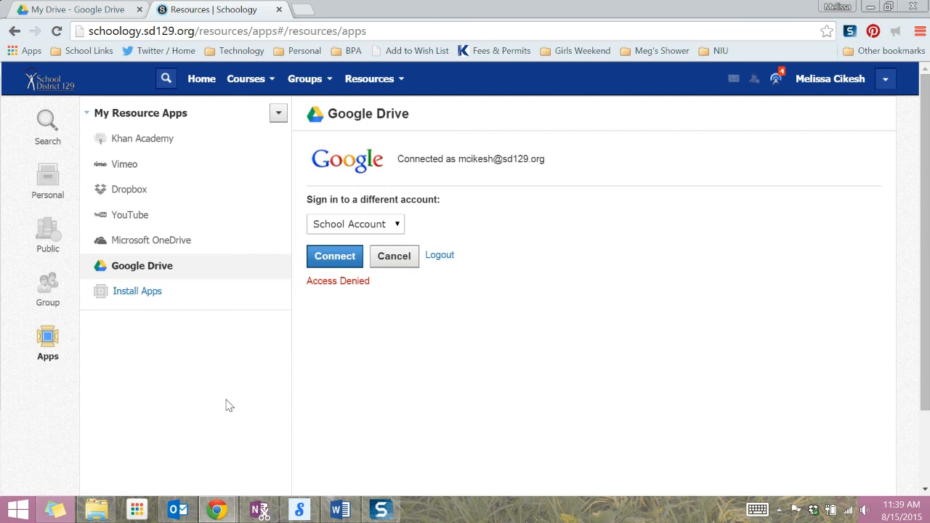